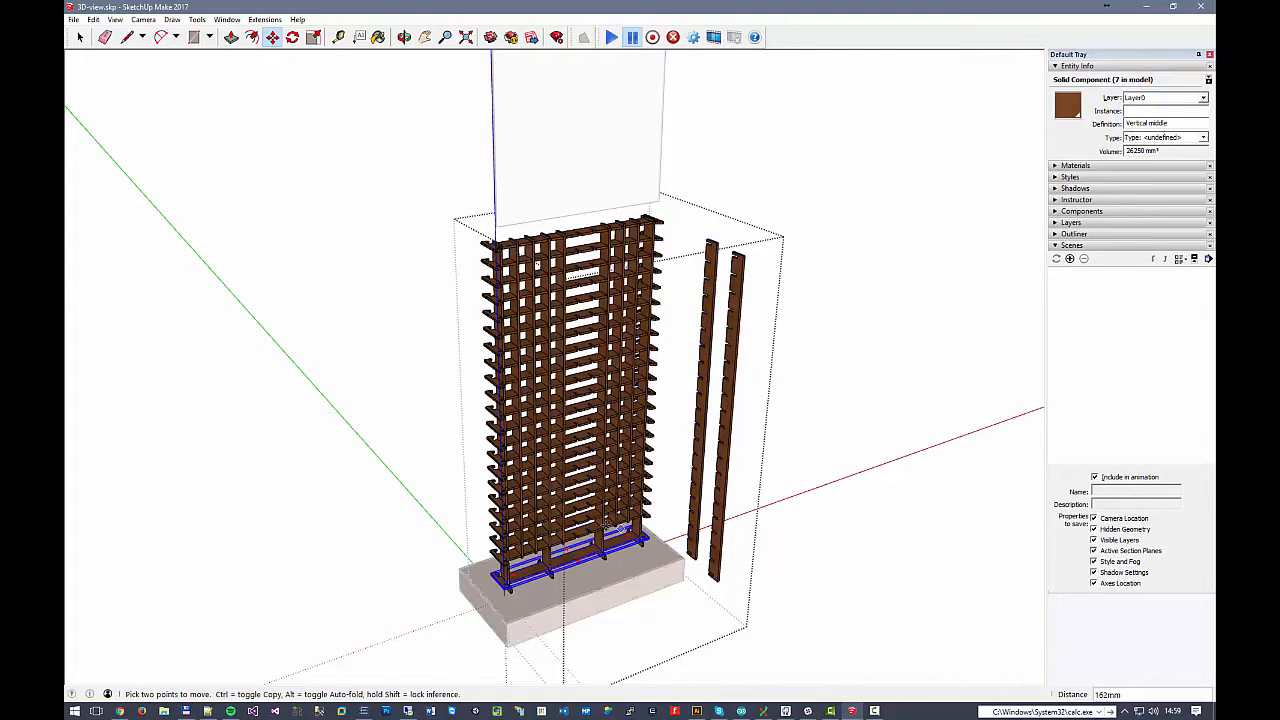
{"action": "left_click_drag", "start_coordinate": [615, 530], "coordinate": [720, 540]}
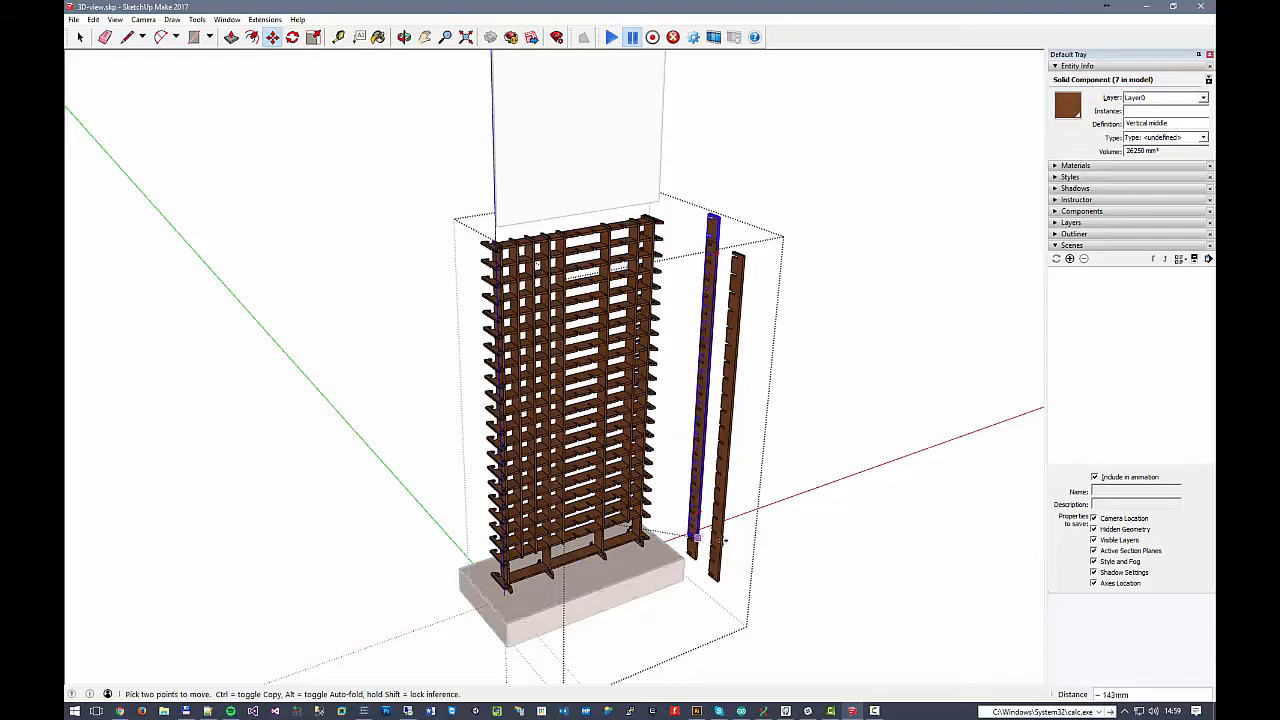